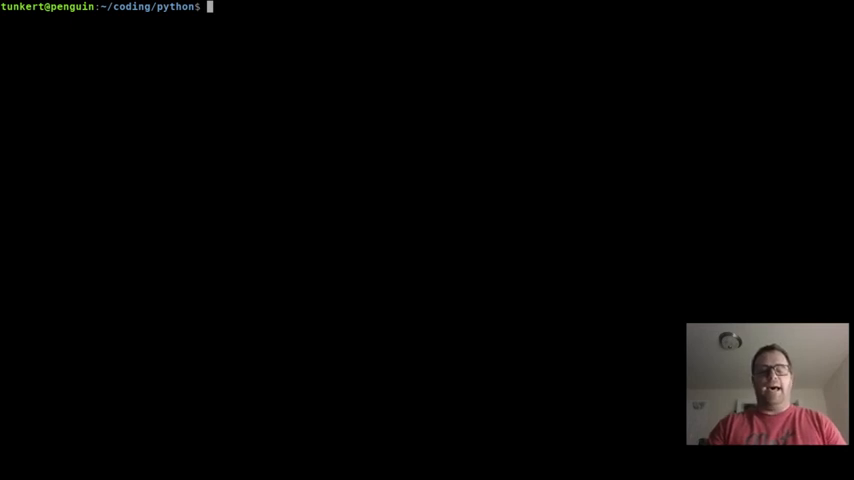
# - Run nvim-qt helloworld.py from the shell to create the file in the editor
pyautogui.write('nvim-qt')
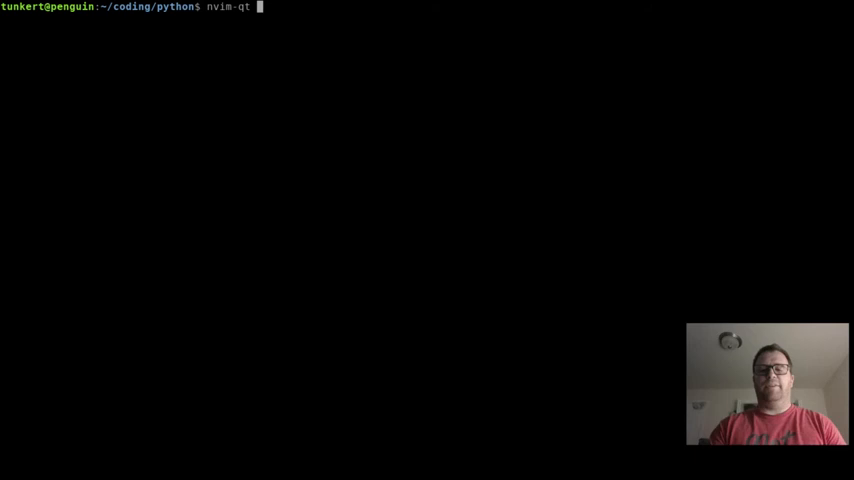
pyautogui.write('helloworld.')
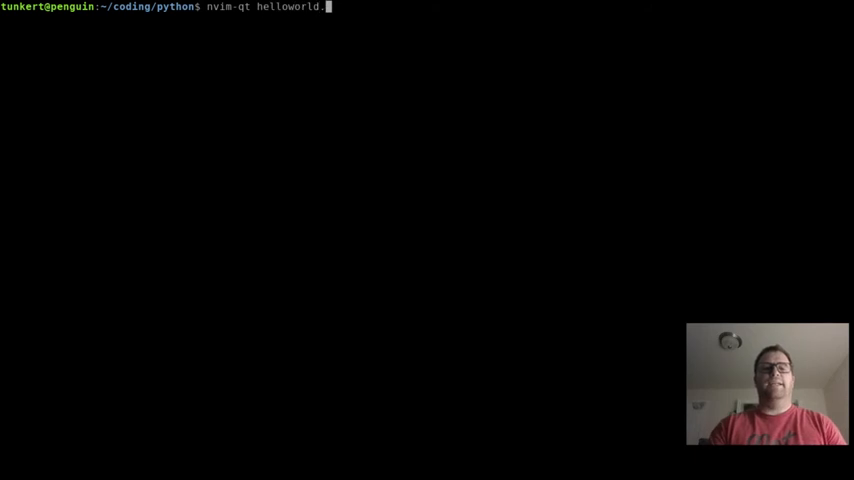
pyautogui.press('Return')
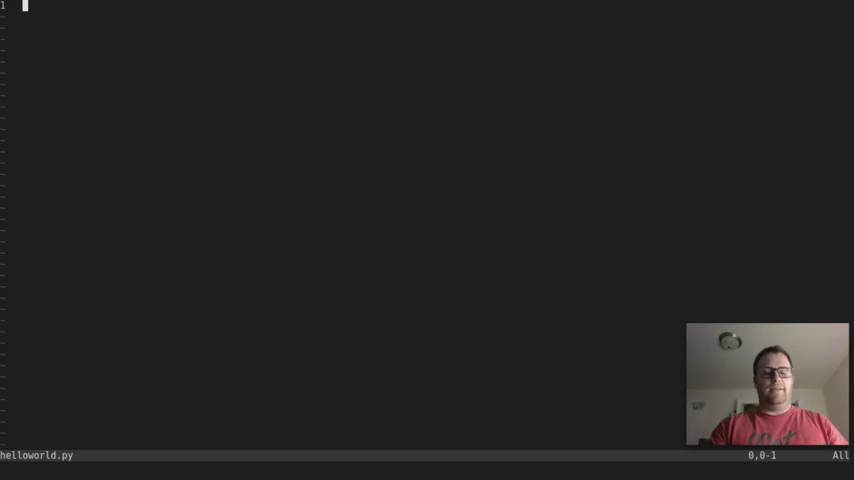
# - Write print("Hello World") as the content of helloworld.py
pyautogui.write('p')
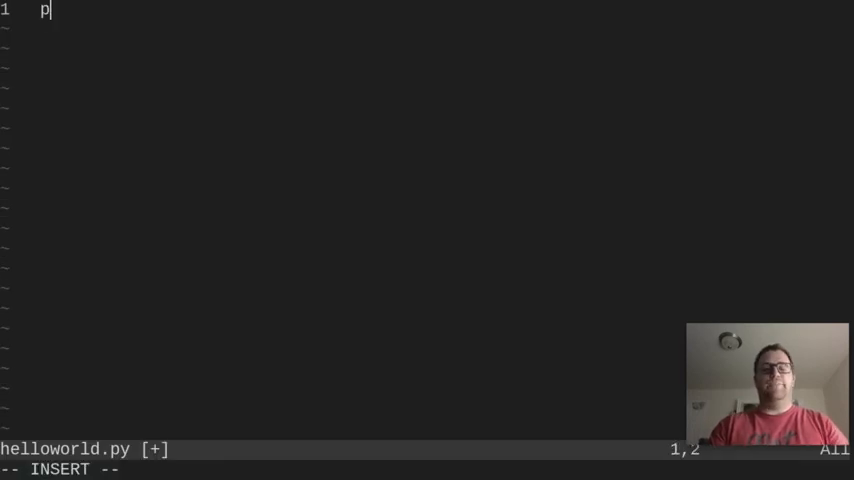
pyautogui.write('rint("")')
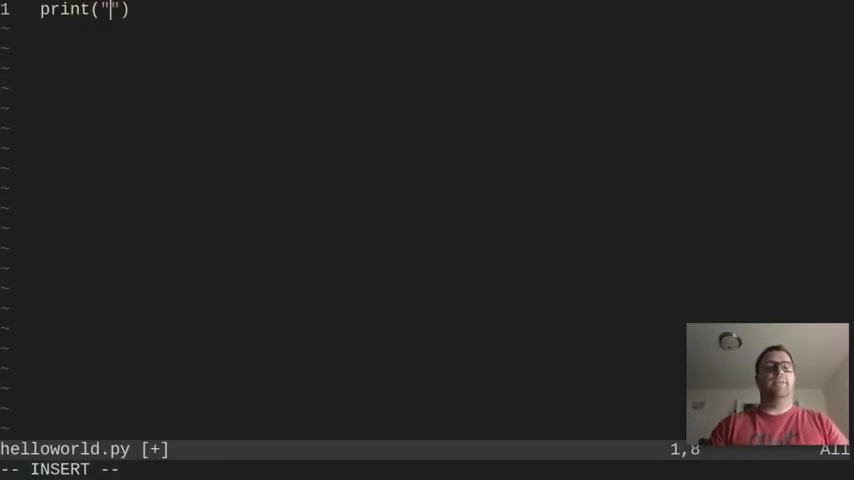
pyautogui.write('Hello World')
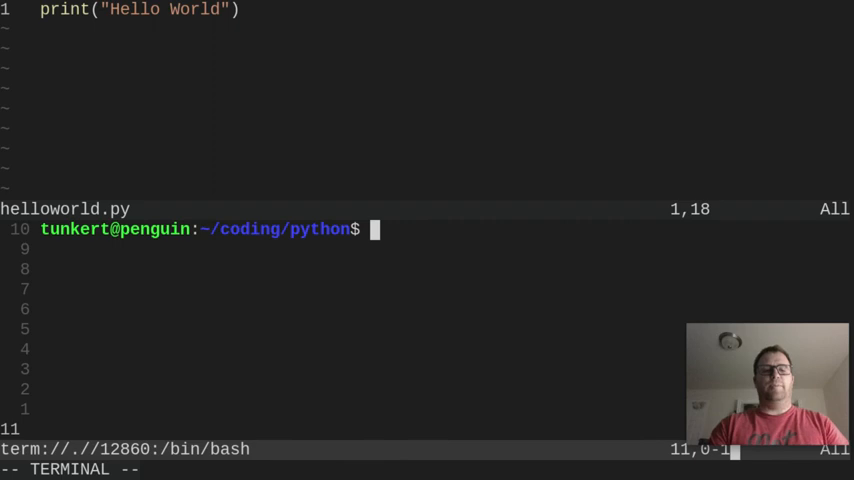
# - Execute python3 helloworld.py so the terminal prints Hello World
pyautogui.write('python3')
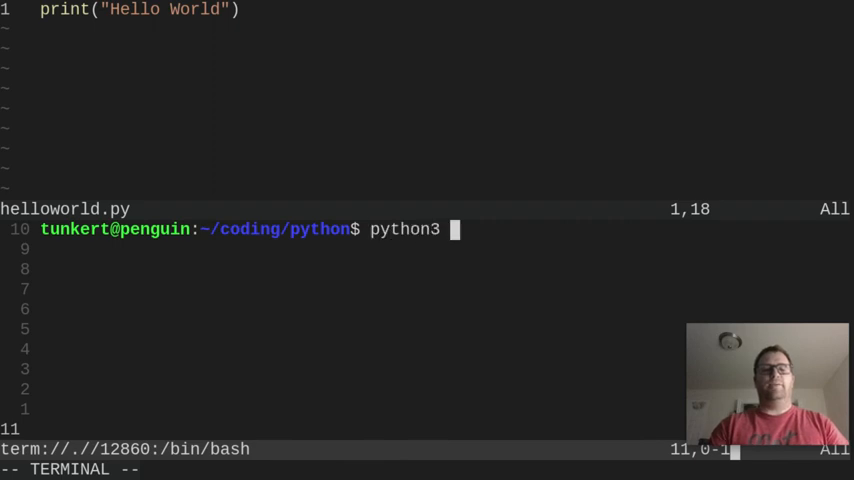
pyautogui.write('helloworld')
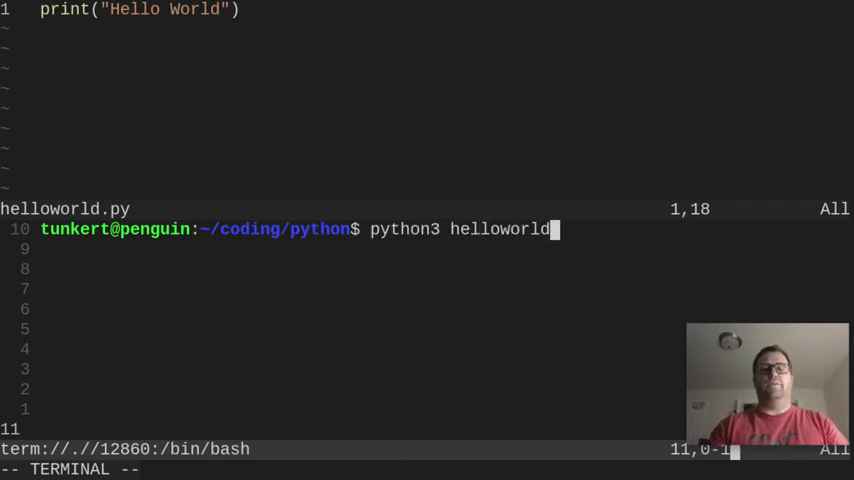
pyautogui.press('Return')
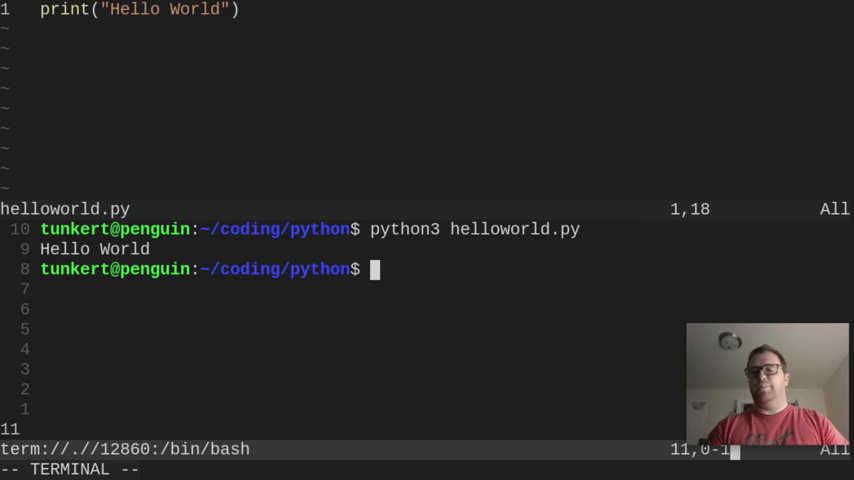